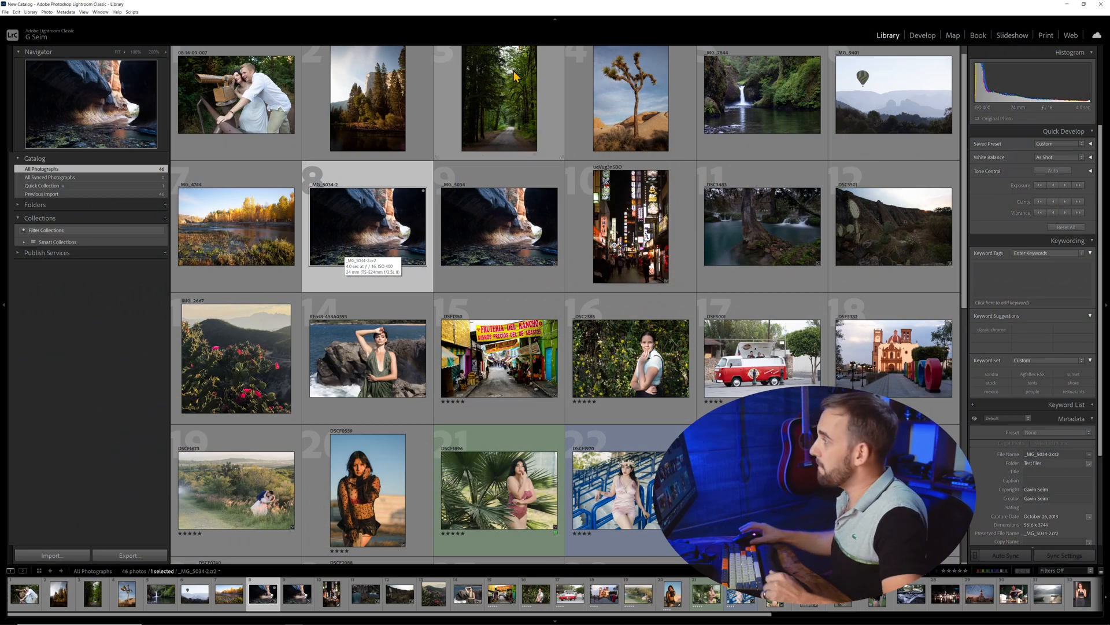
pyautogui.moveTo(756, 229)
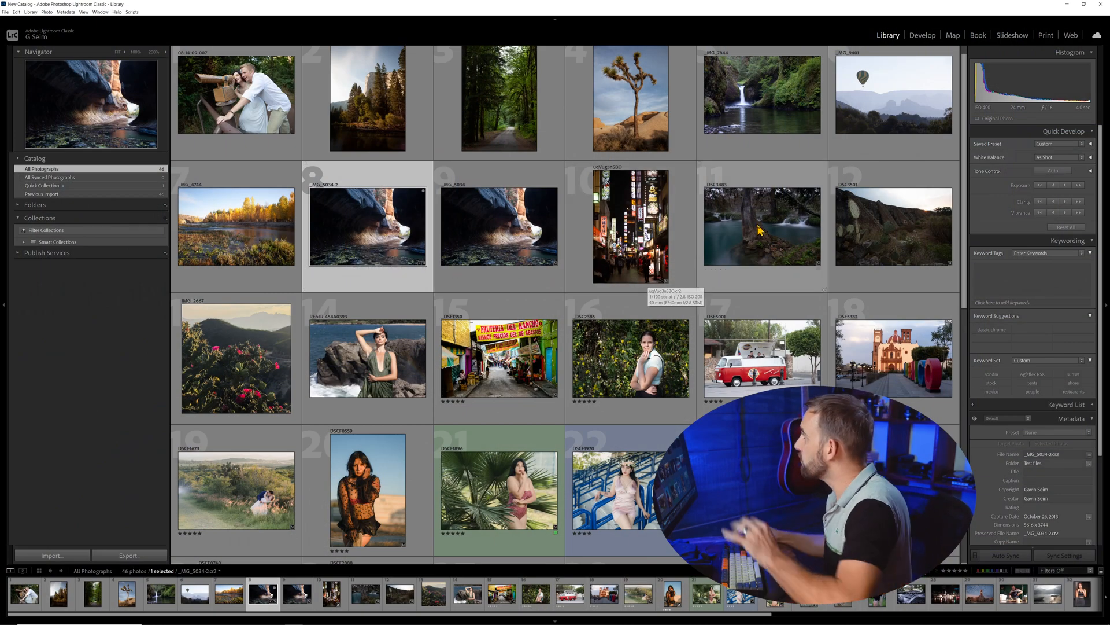
# Select the forest waterfall photo in the Library grid
pyautogui.click(761, 227)
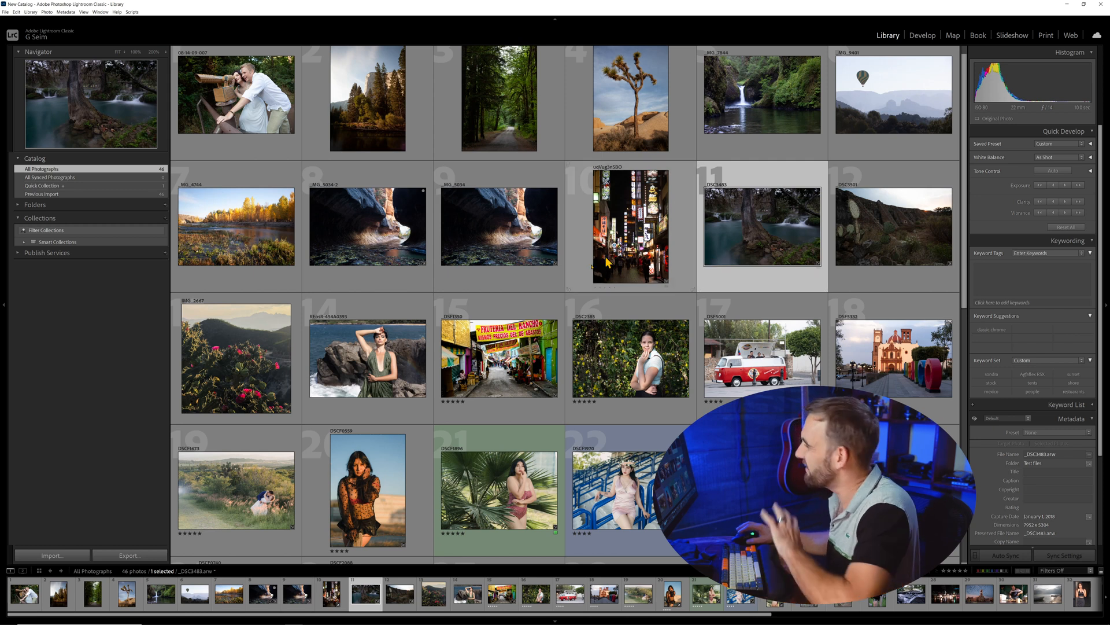
pyautogui.moveTo(361, 266)
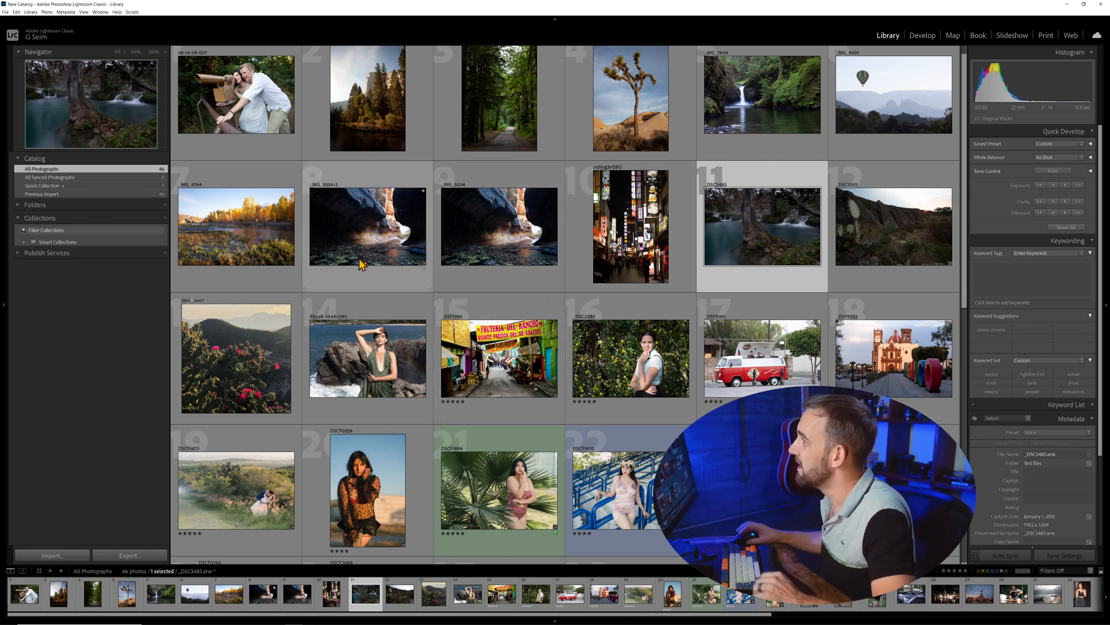
pyautogui.moveTo(377, 255)
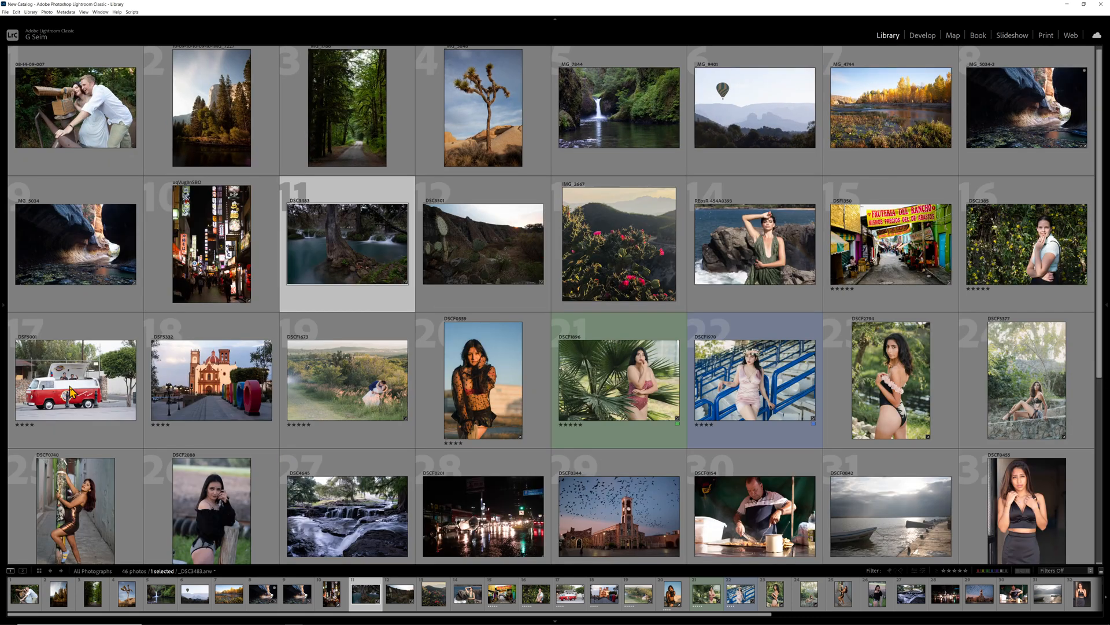
# Show the left and right side panels again around the grid
pyautogui.press('Tab')
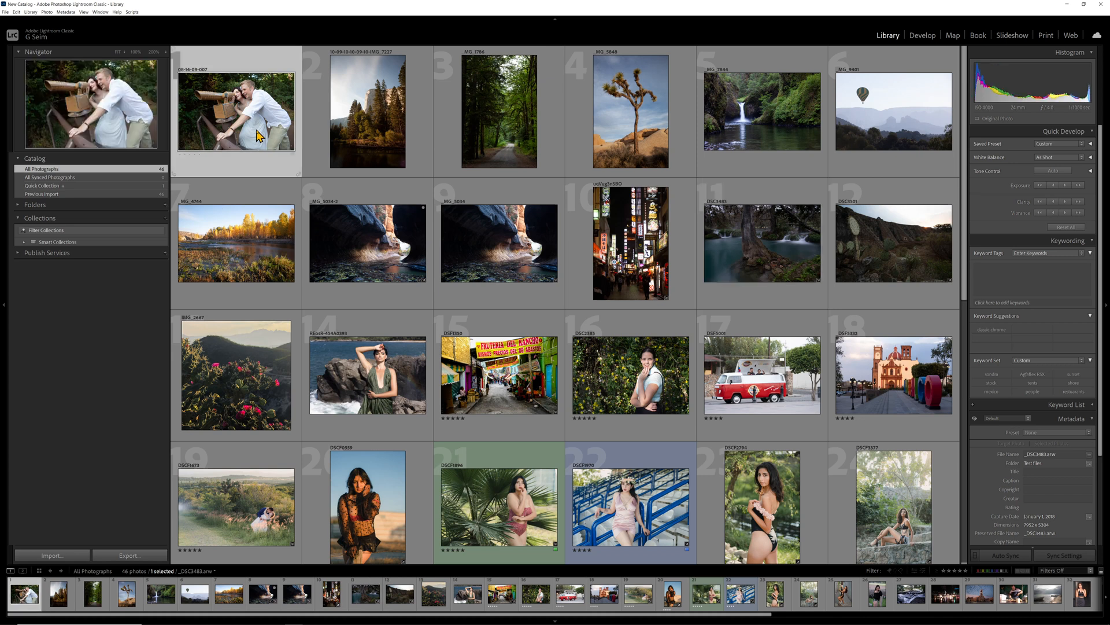
# Select the canyon cave photo, view the Quick Collection, then return to All Photographs
pyautogui.click(367, 243)
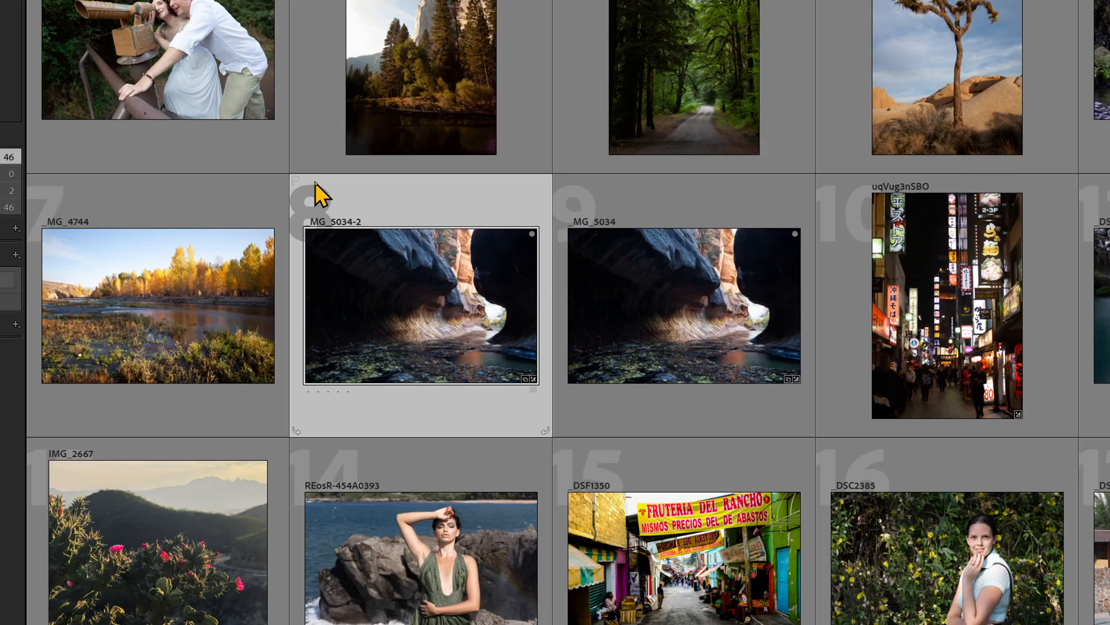
pyautogui.moveTo(347, 337)
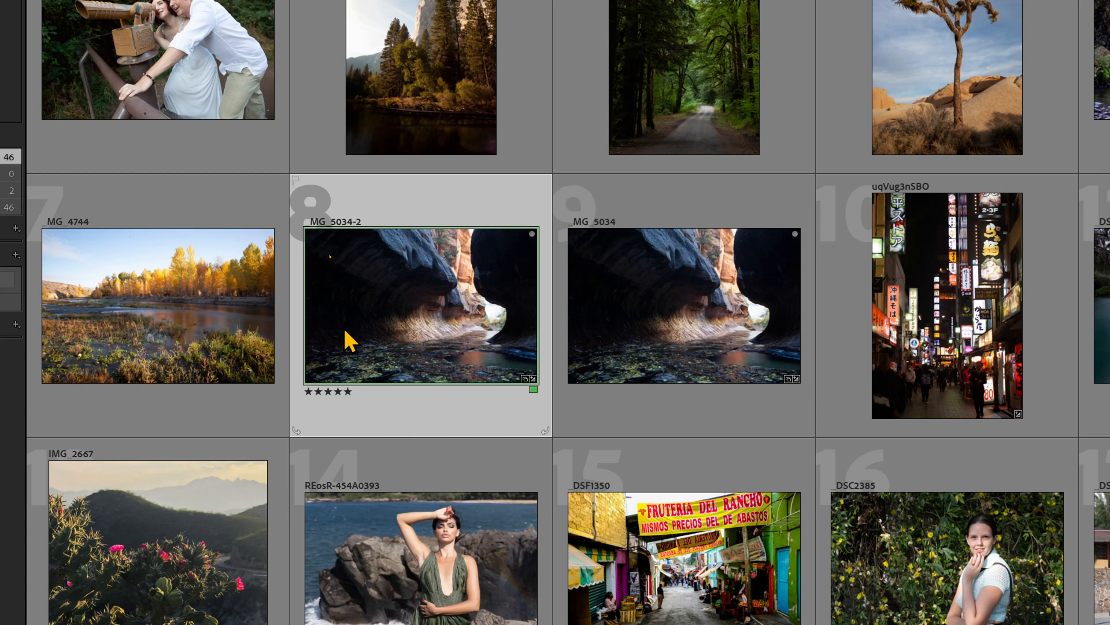
pyautogui.moveTo(301, 195)
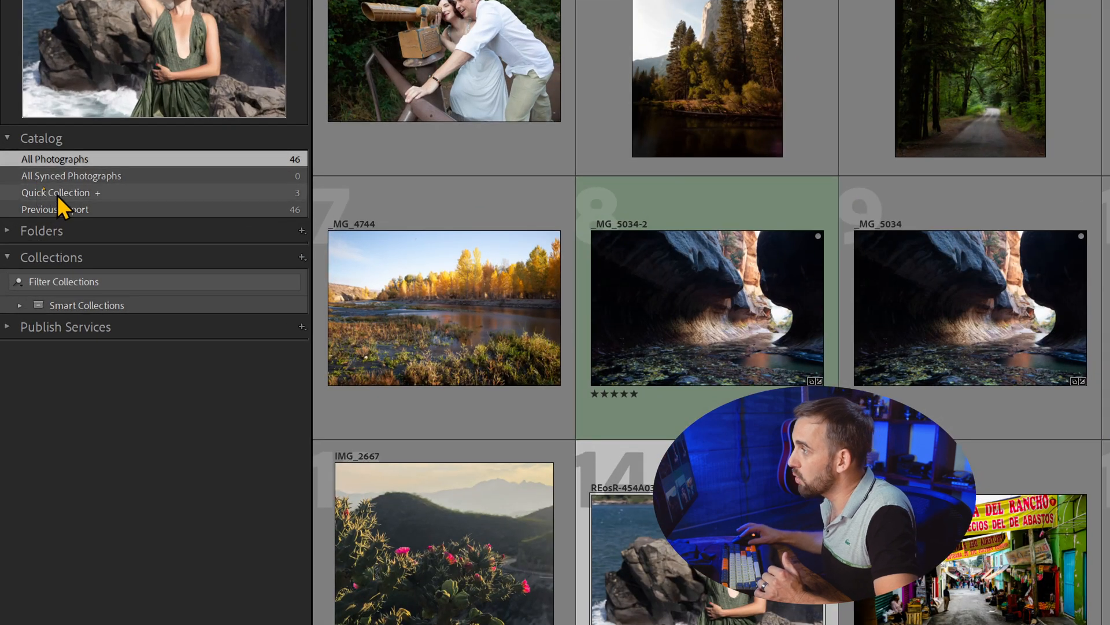
pyautogui.click(56, 192)
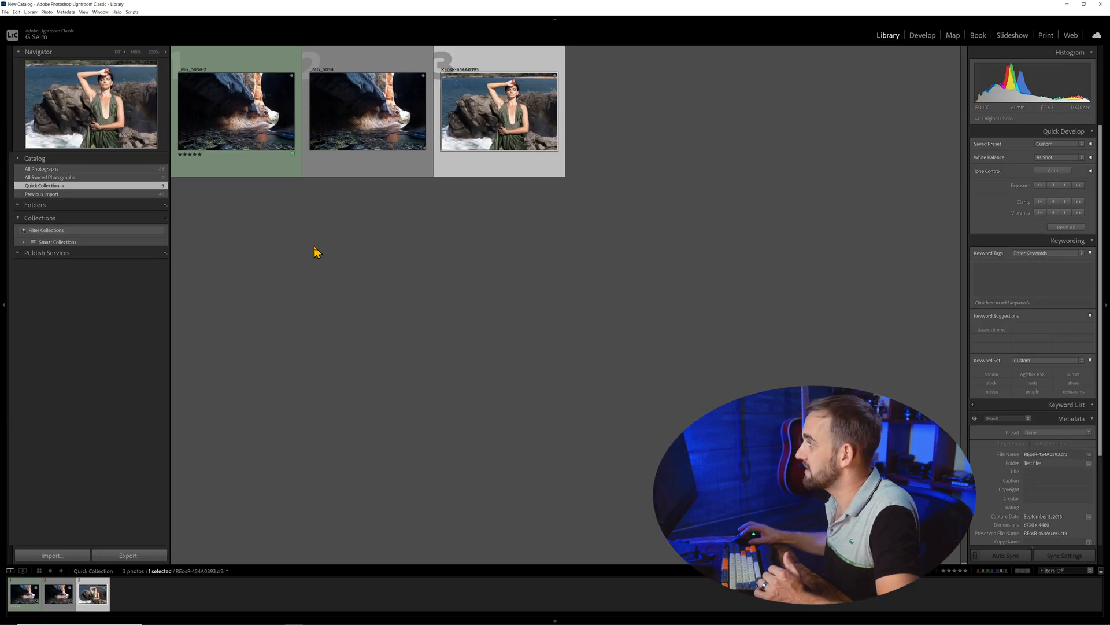
pyautogui.click(41, 169)
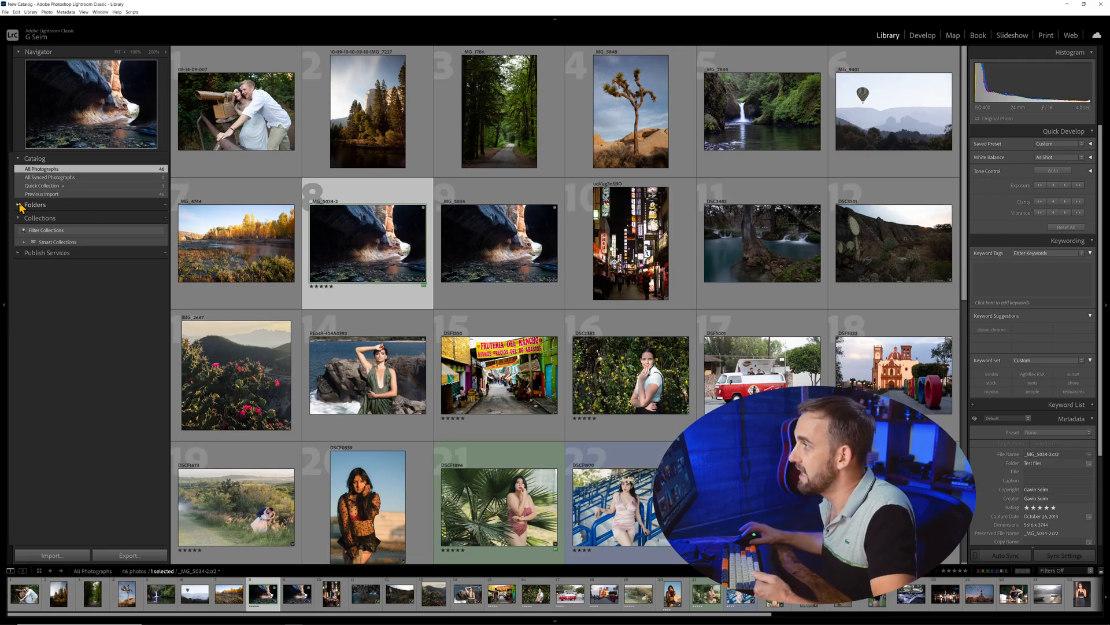
# Expand the Folders panel to reveal the Test files folder on Local Disk (C:)
pyautogui.click(35, 205)
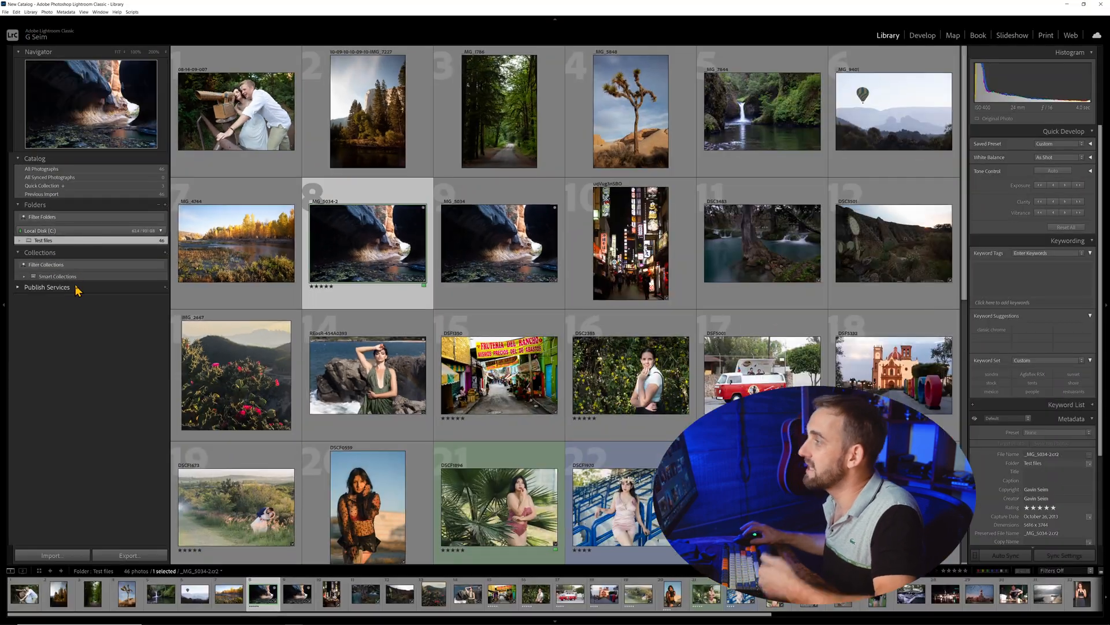
pyautogui.rightClick(43, 241)
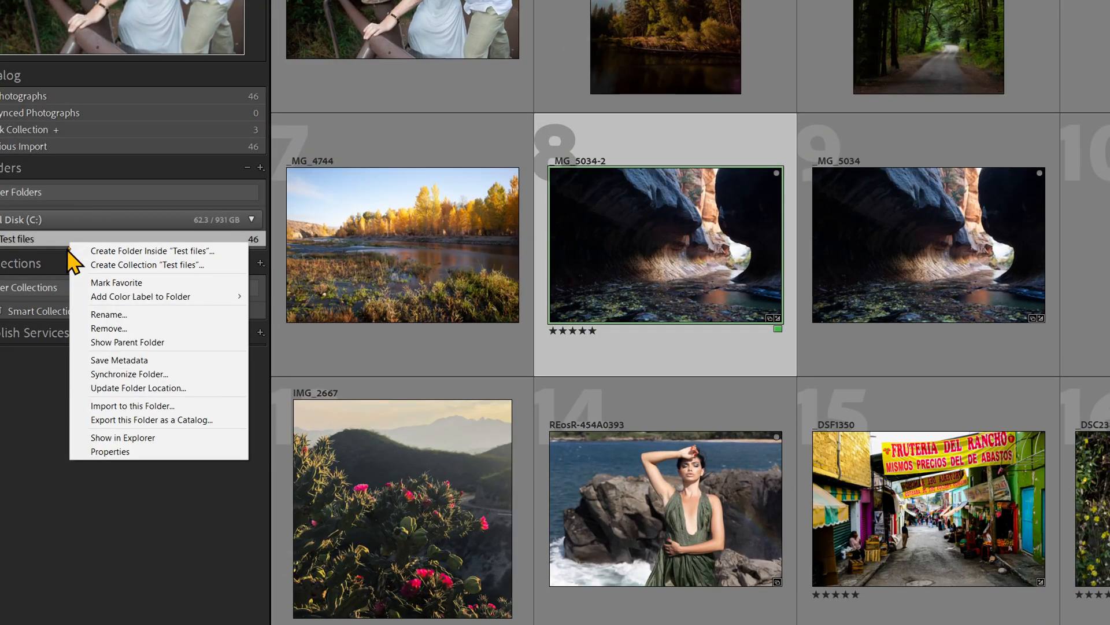
pyautogui.moveTo(146, 365)
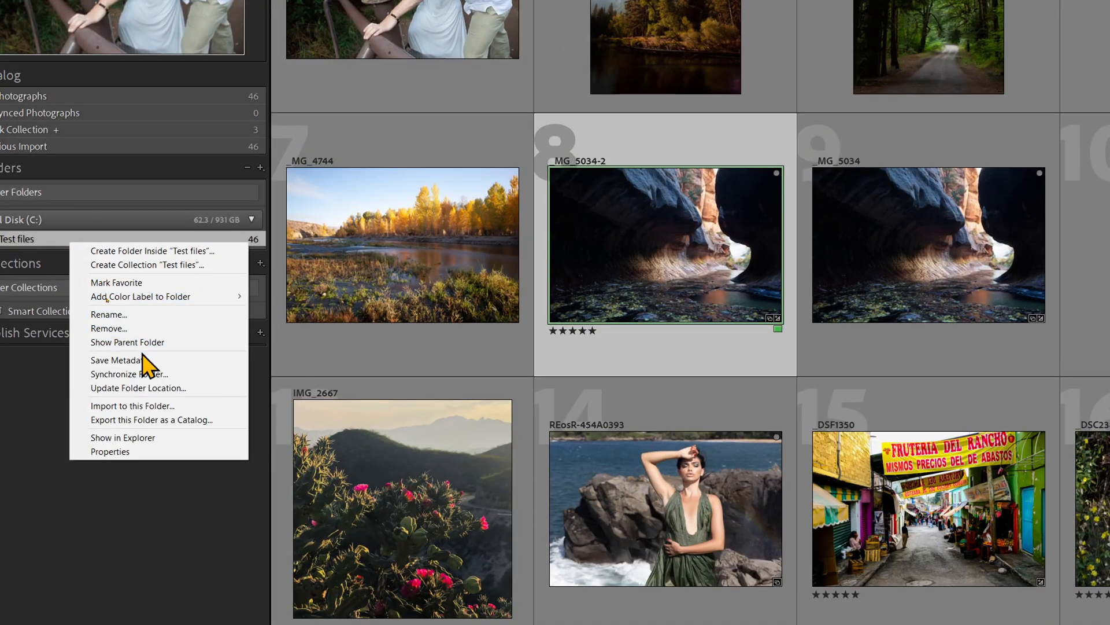
pyautogui.moveTo(123, 438)
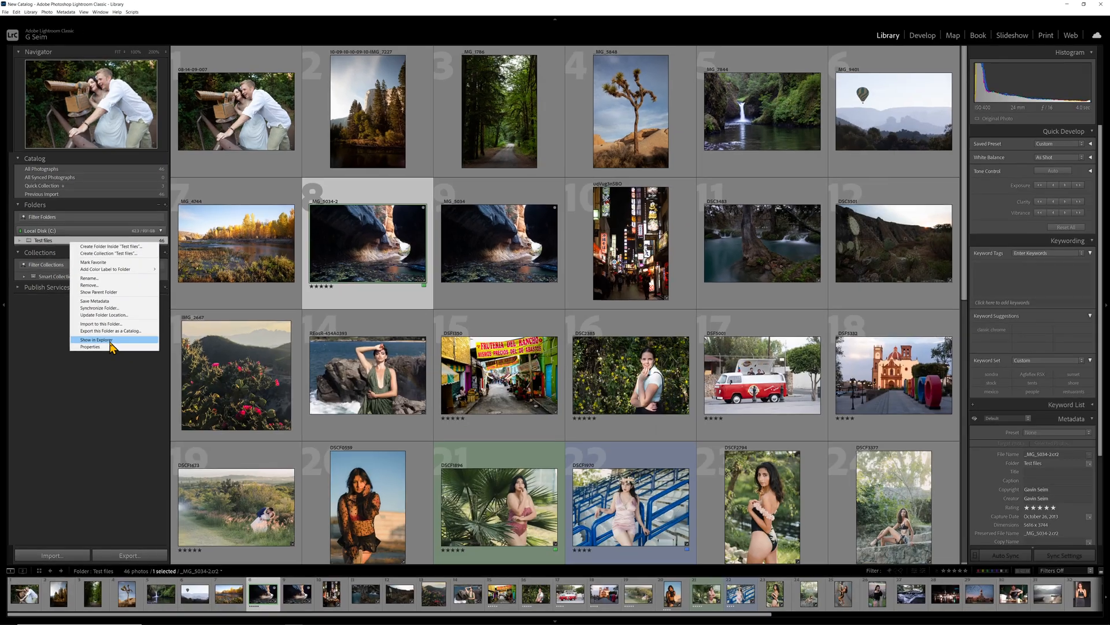
pyautogui.moveTo(108, 395)
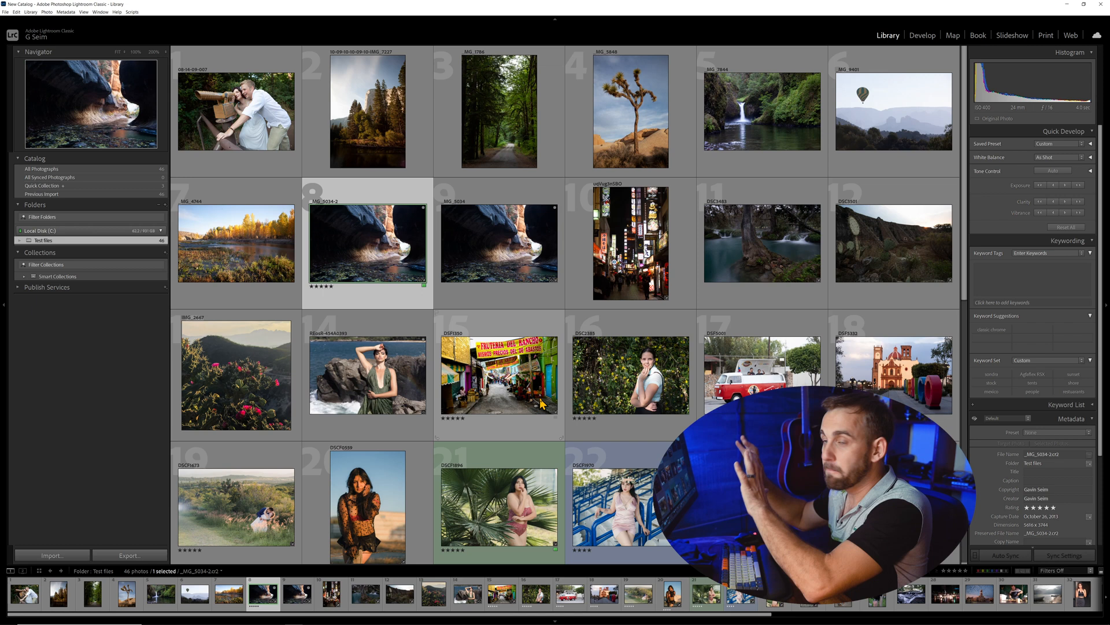
pyautogui.moveTo(541, 404)
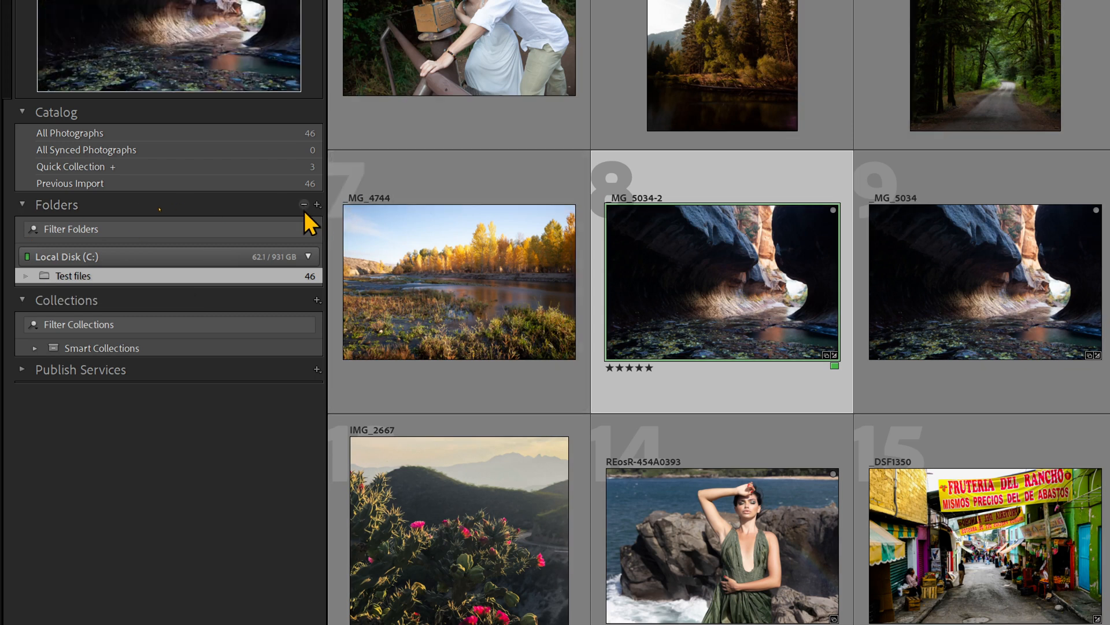
pyautogui.click(317, 204)
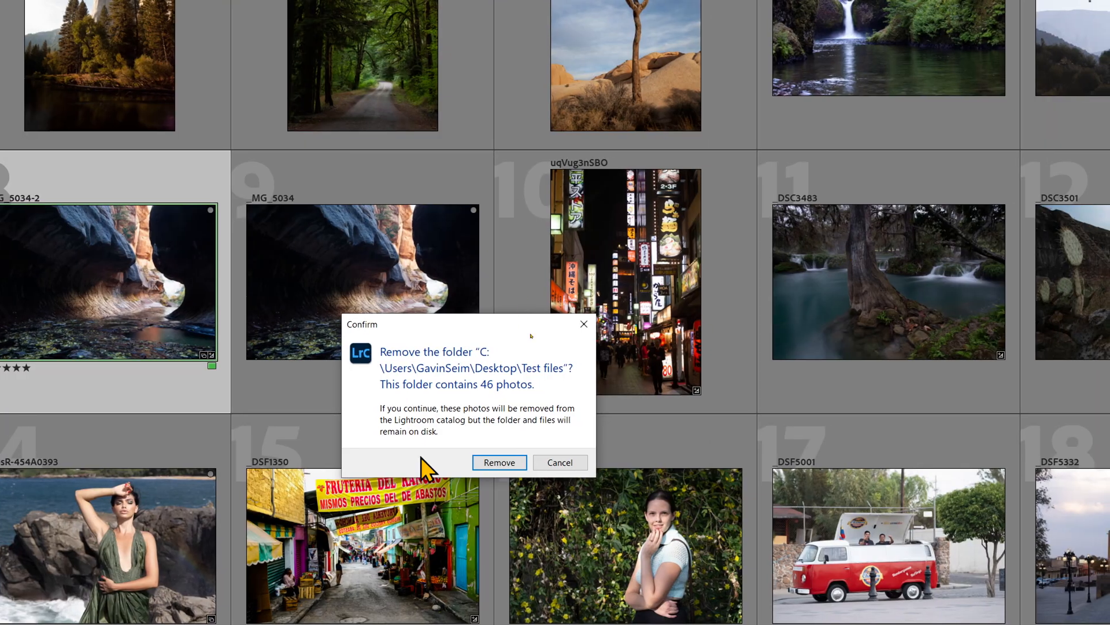
pyautogui.moveTo(430, 432)
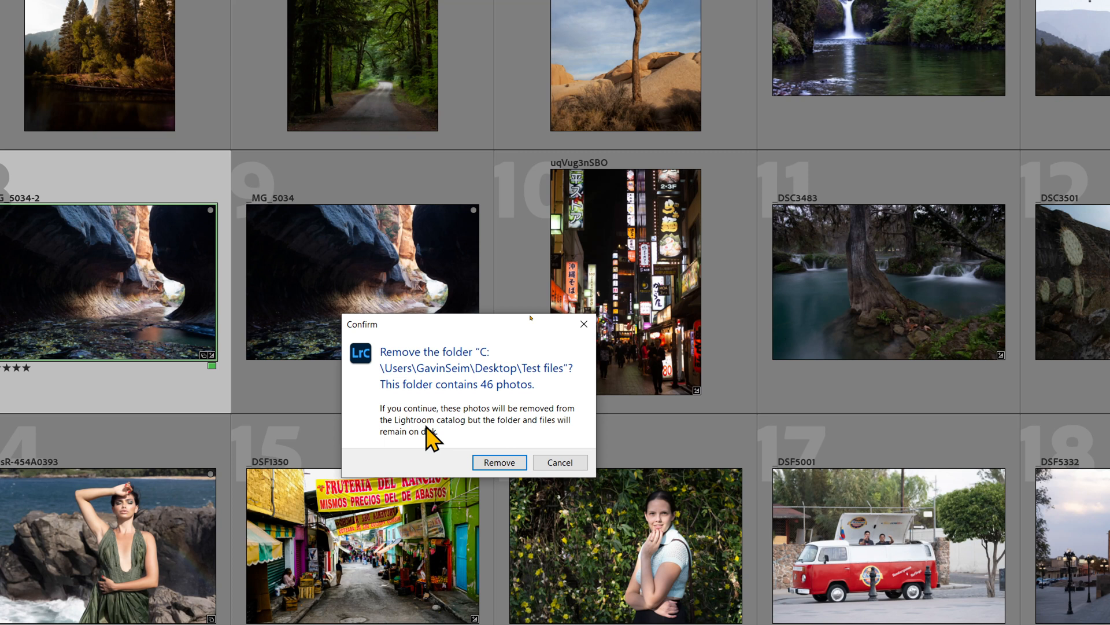
pyautogui.moveTo(430, 440)
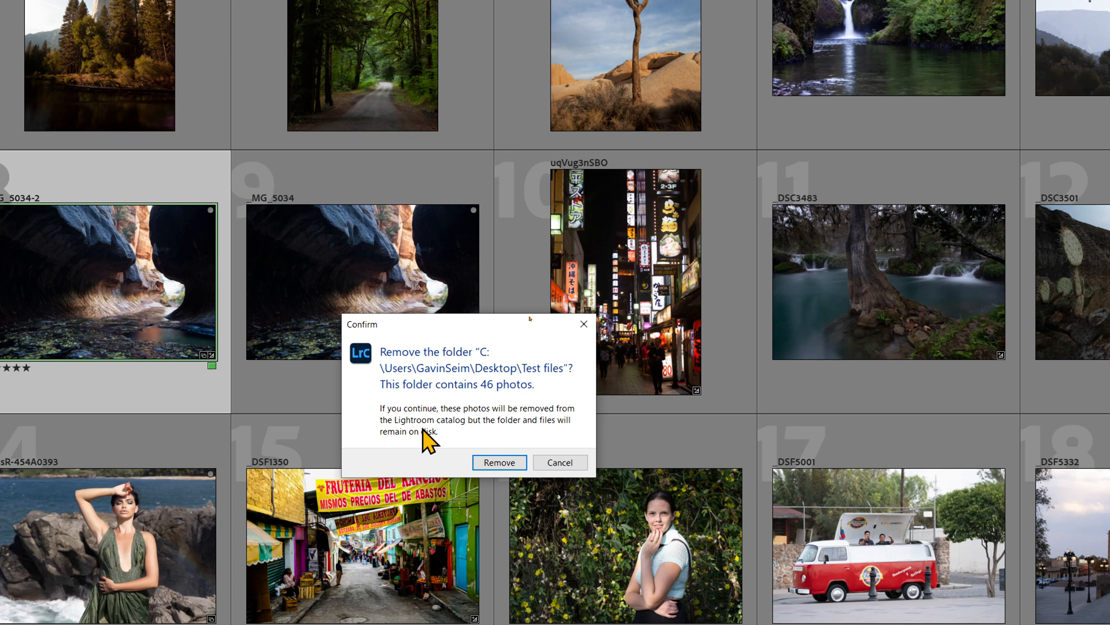
pyautogui.click(498, 461)
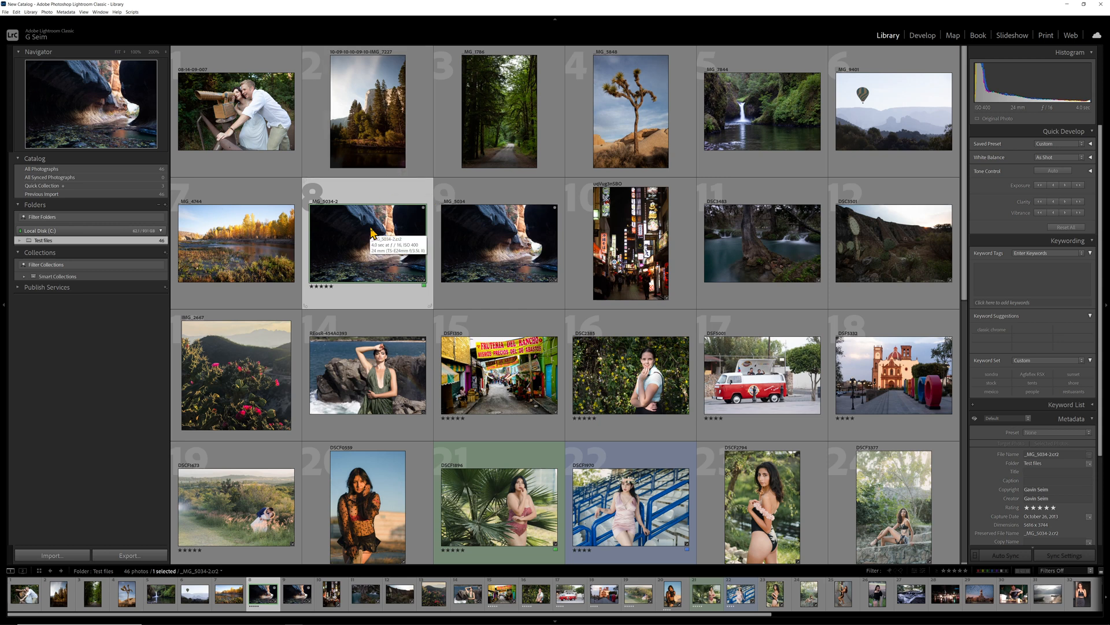
pyautogui.press('delete')
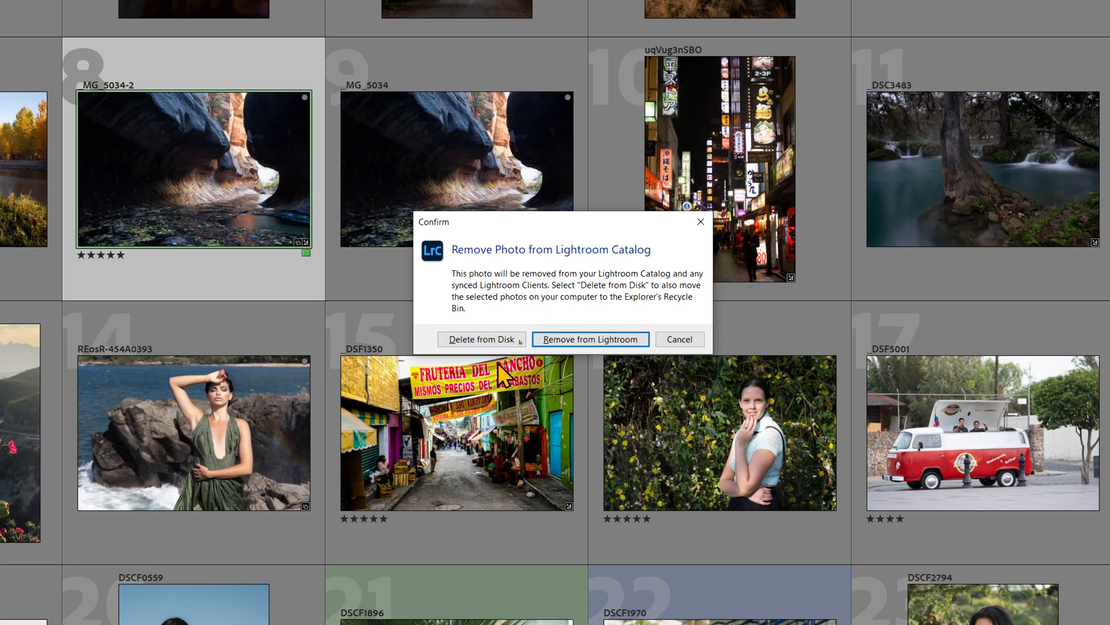
pyautogui.moveTo(605, 351)
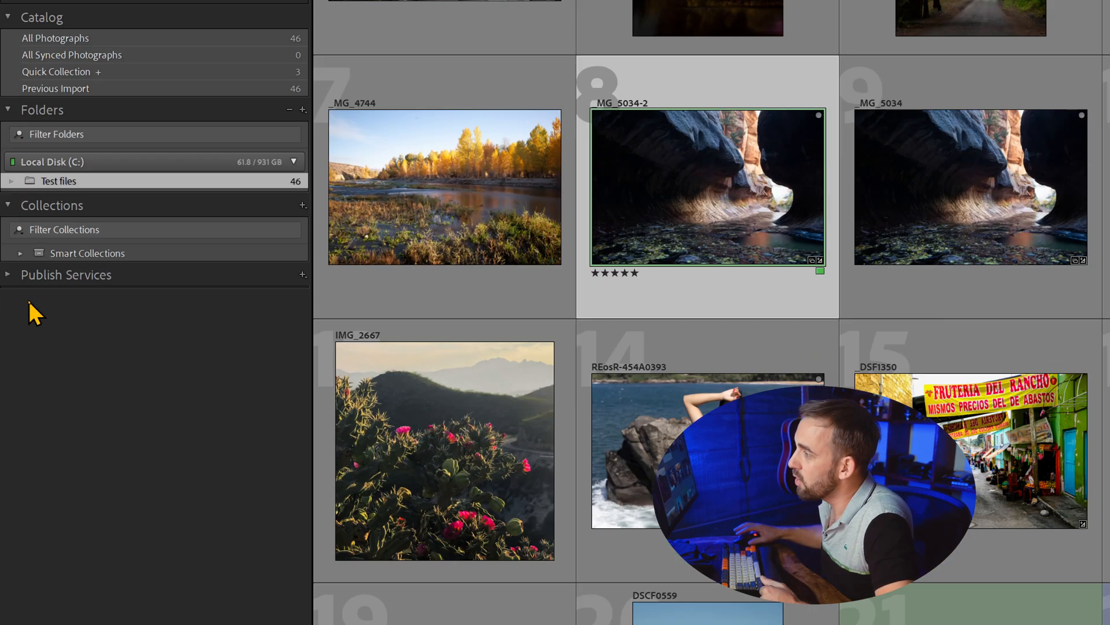
# Create a new collection set named Set from the Collections panel
pyautogui.click(21, 254)
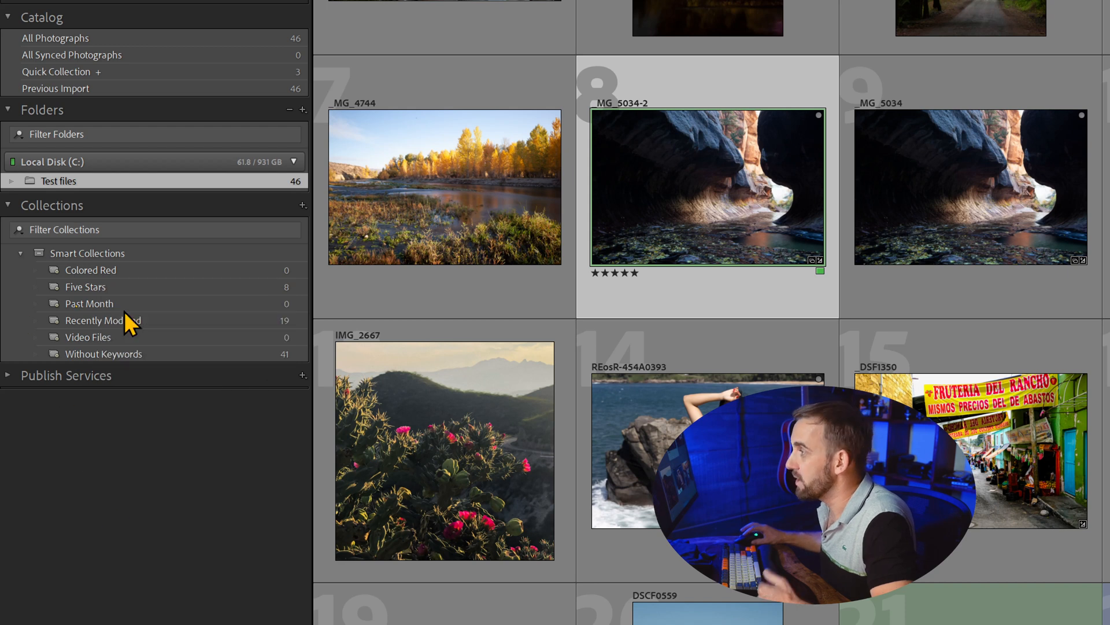
pyautogui.moveTo(114, 287)
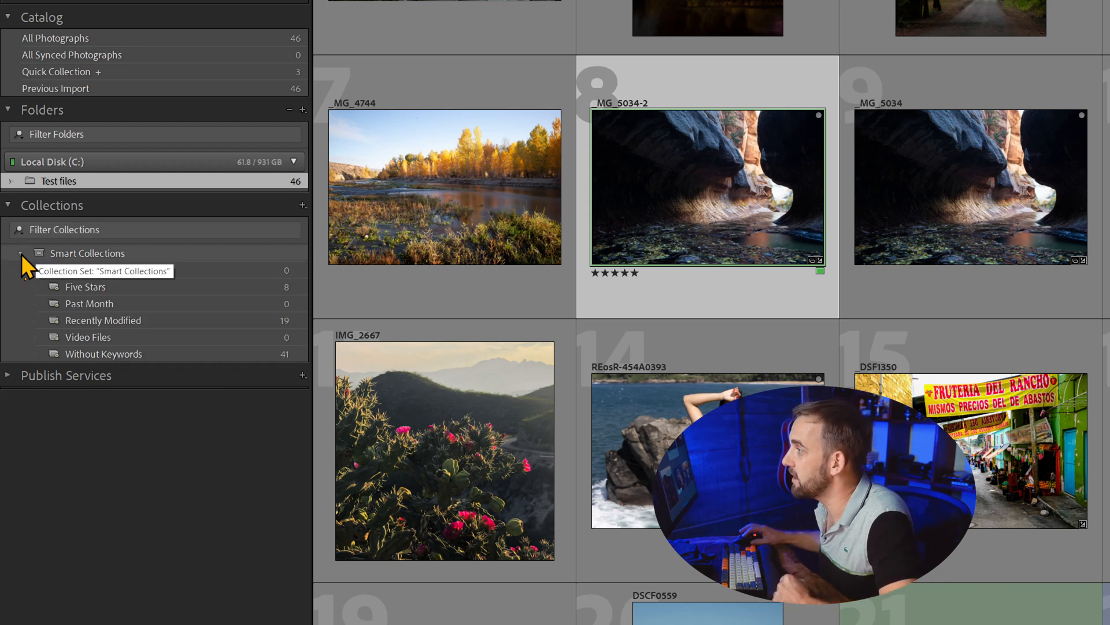
pyautogui.click(302, 205)
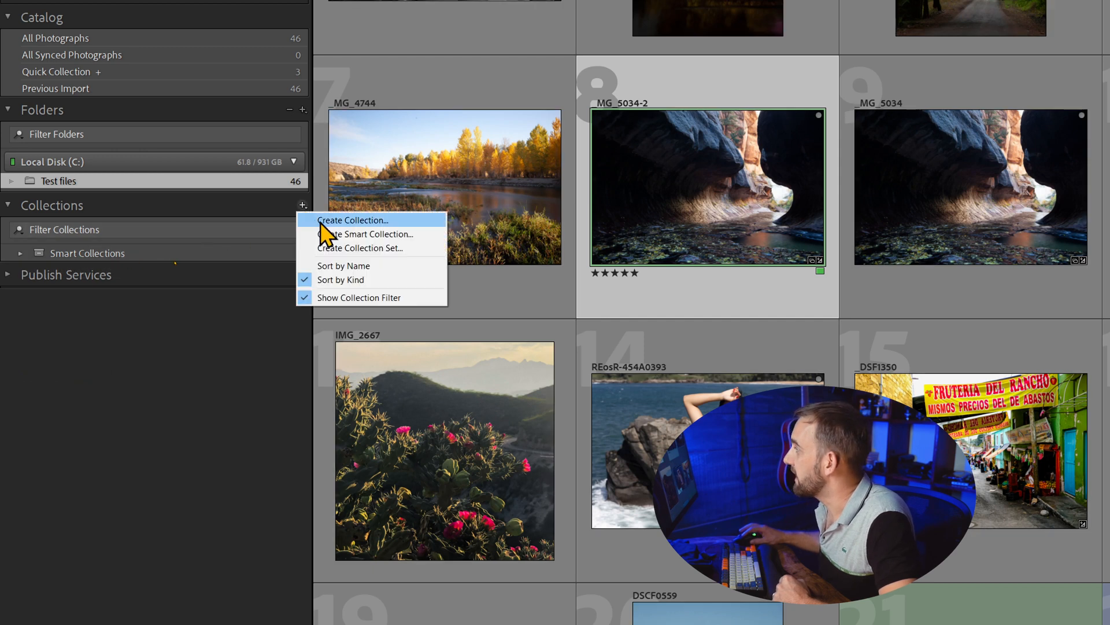
pyautogui.moveTo(346, 247)
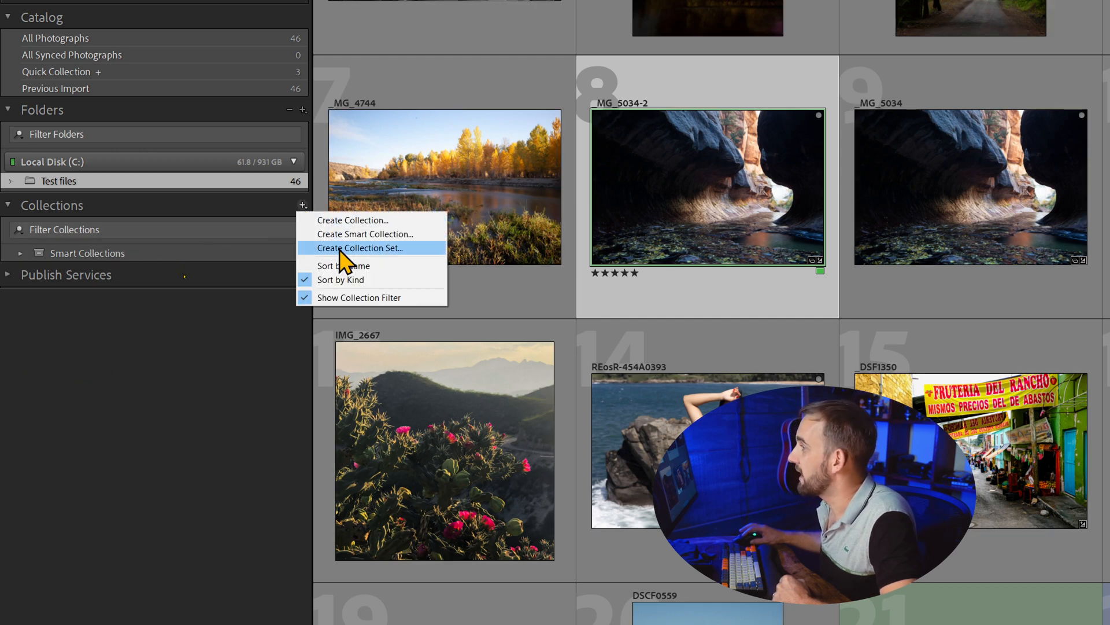
pyautogui.moveTo(404, 262)
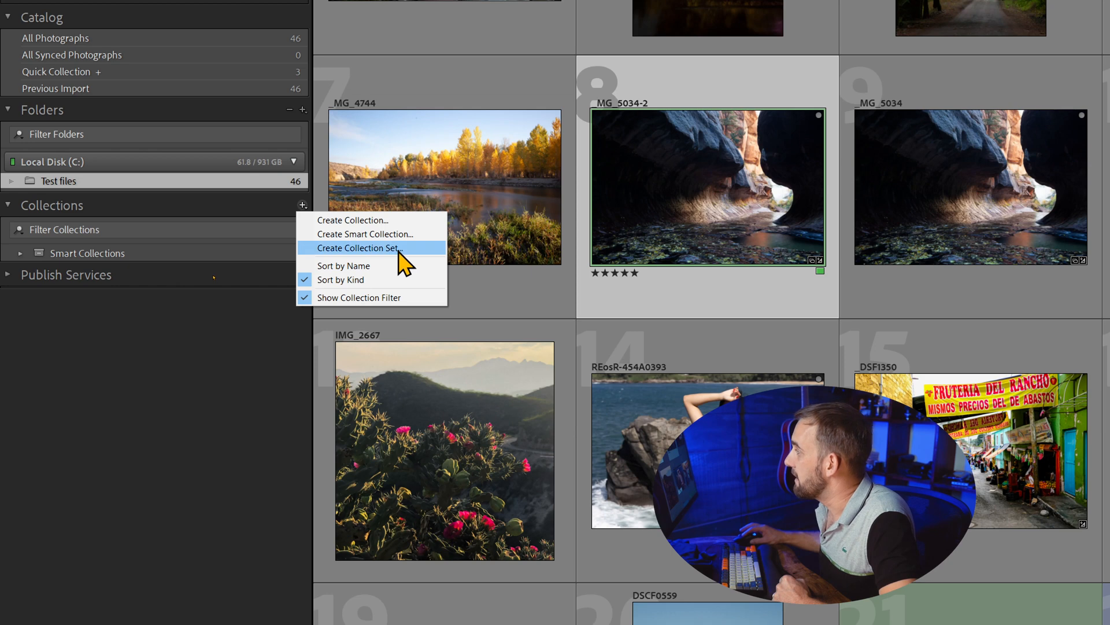
pyautogui.click(357, 247)
pyautogui.write('Set')
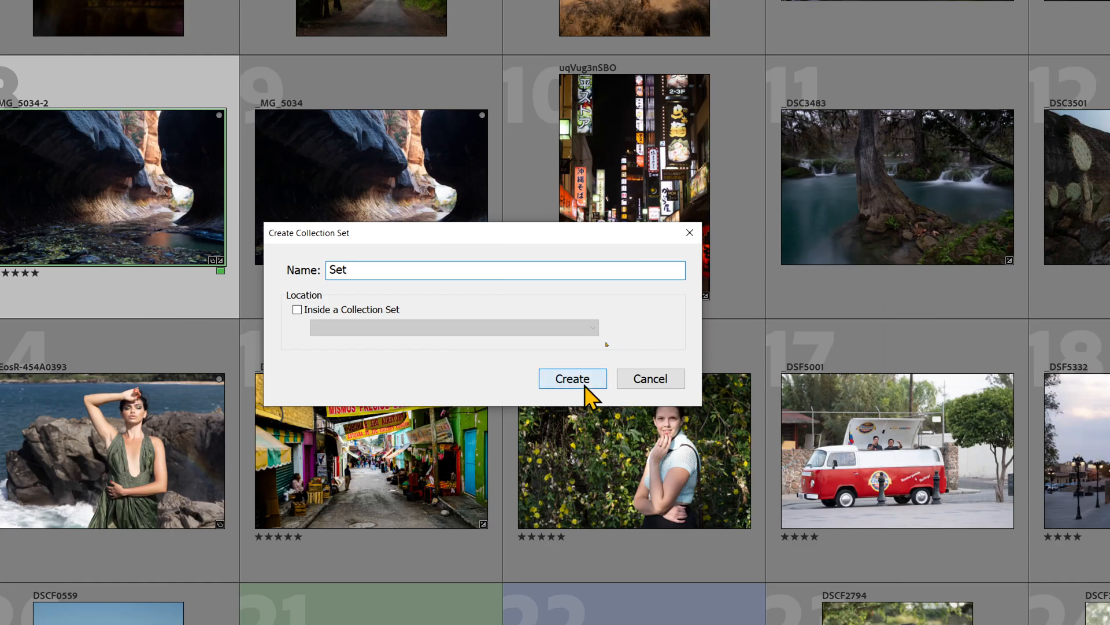
pyautogui.click(573, 378)
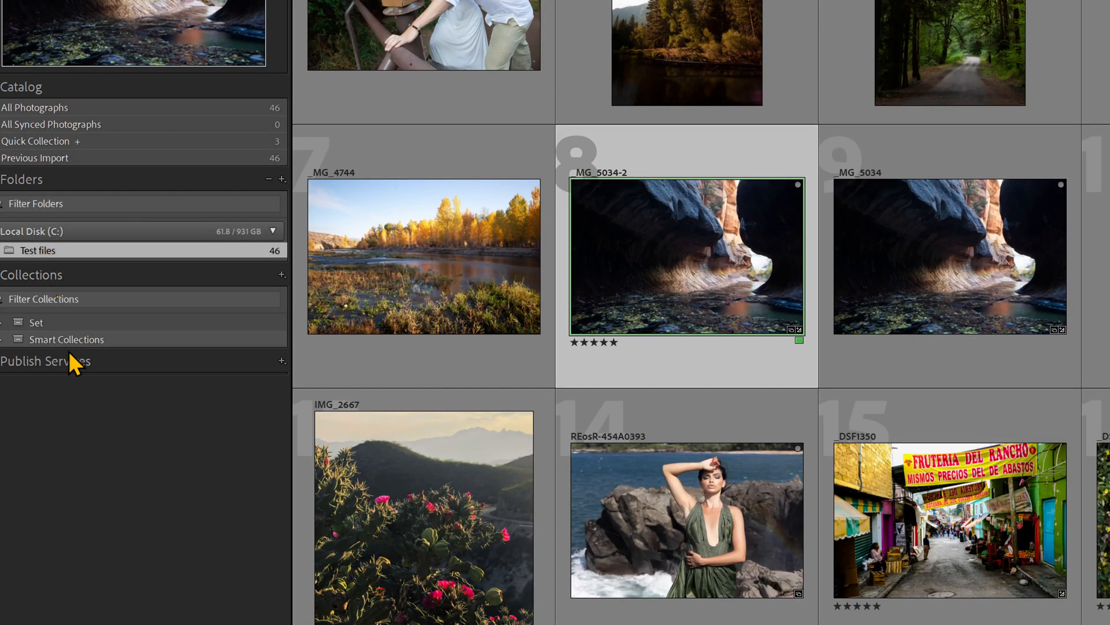
# Create an empty collection named reception inside Set and select it
pyautogui.click(36, 323)
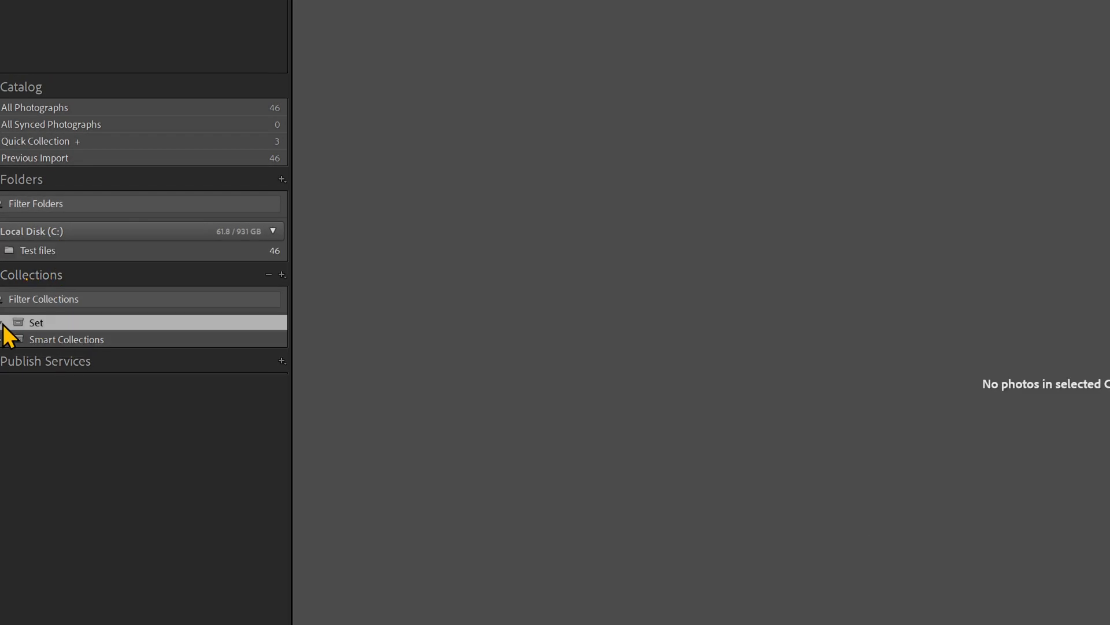
pyautogui.click(282, 276)
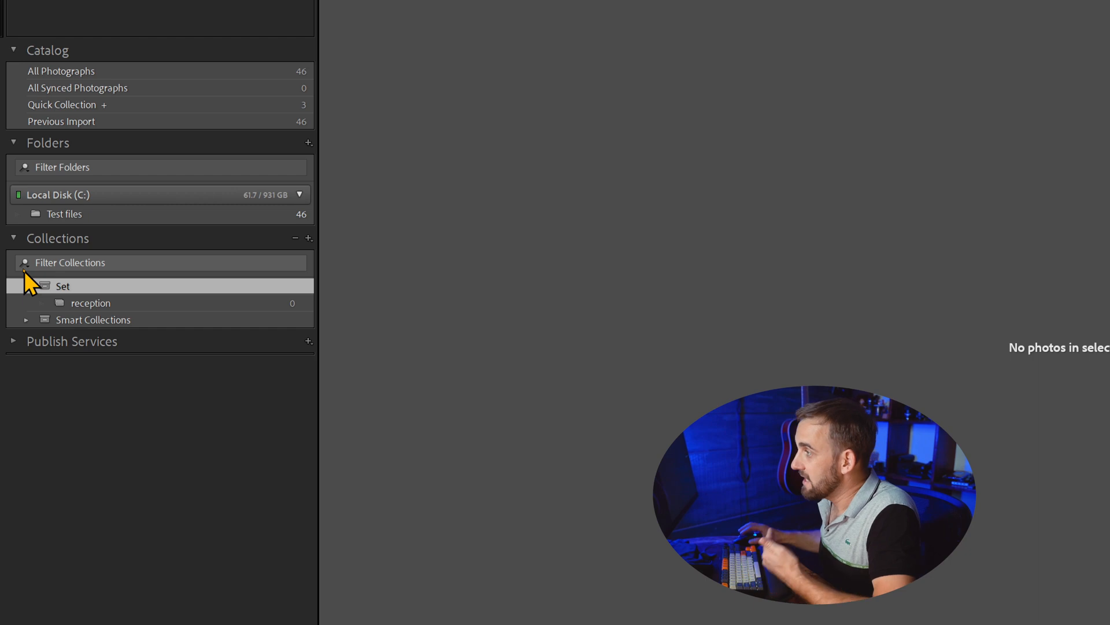
pyautogui.click(90, 302)
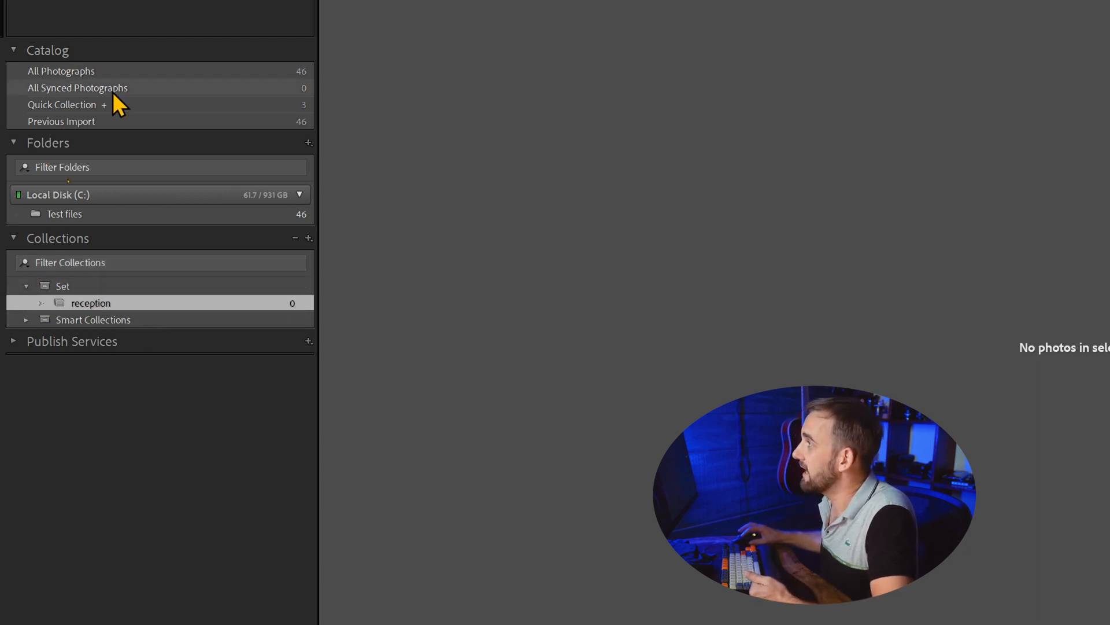
# Filter reception to its two photos — cave and palm-leaf portrait — and select both
pyautogui.click(64, 214)
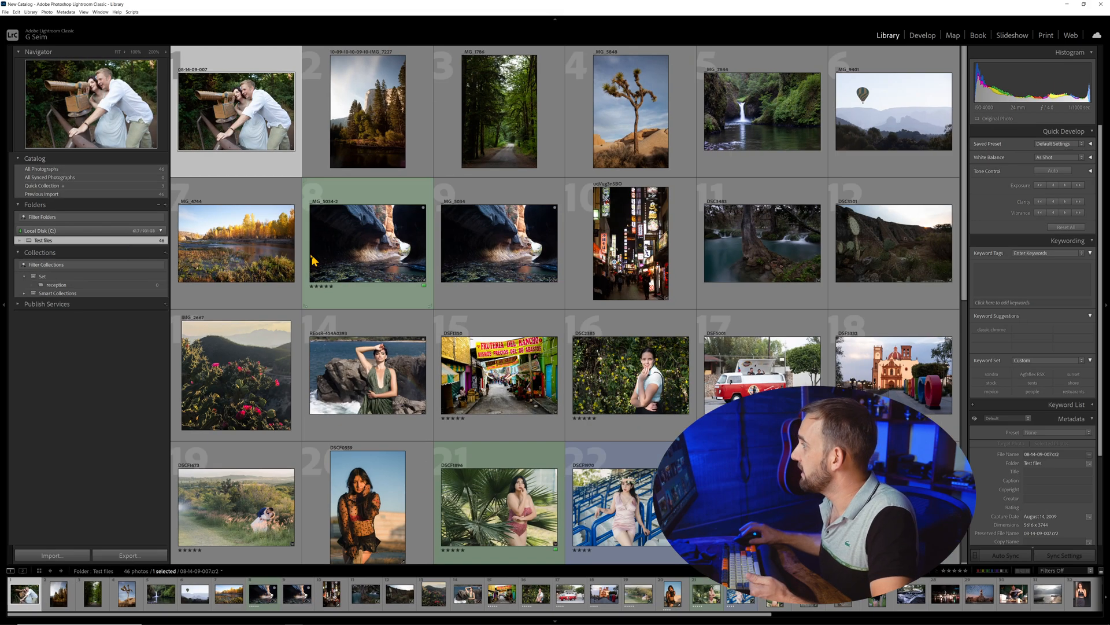
pyautogui.click(368, 111)
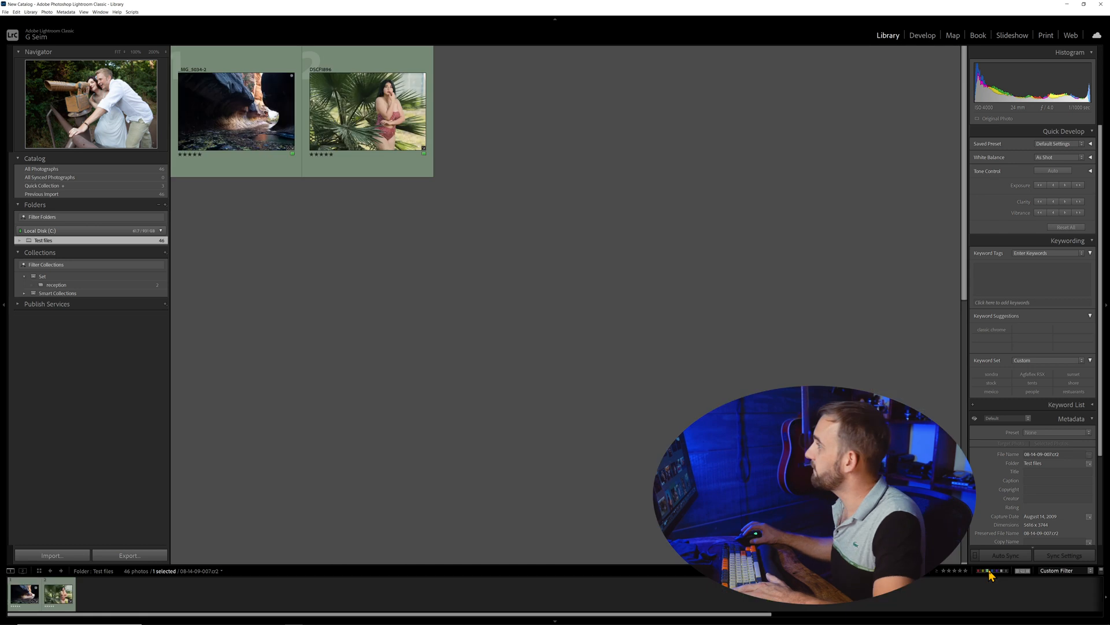
pyautogui.click(236, 110)
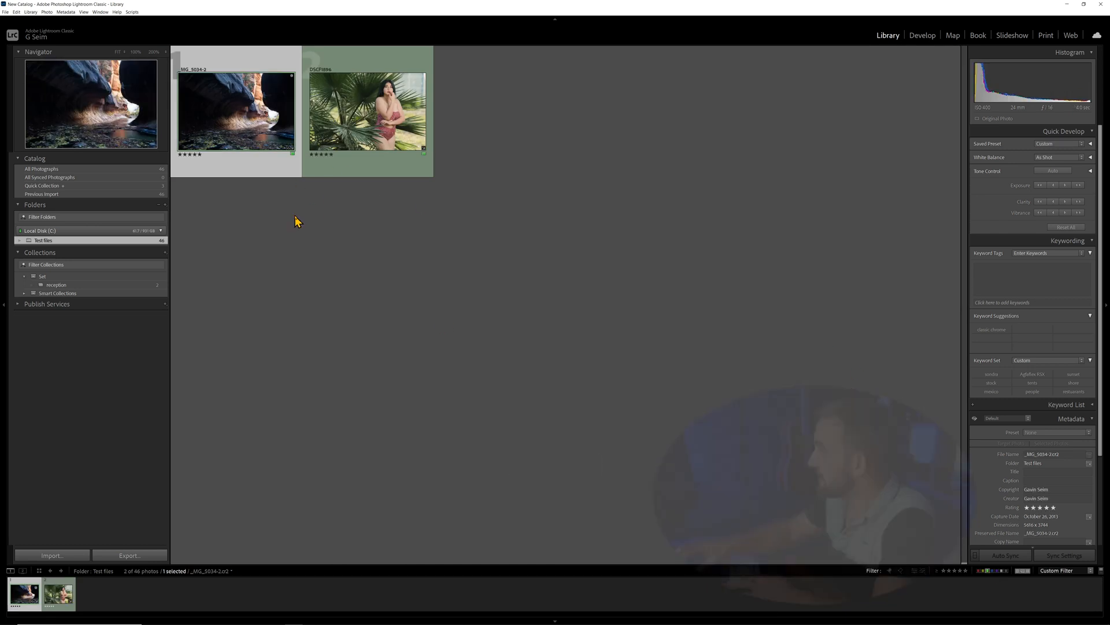
pyautogui.click(366, 110)
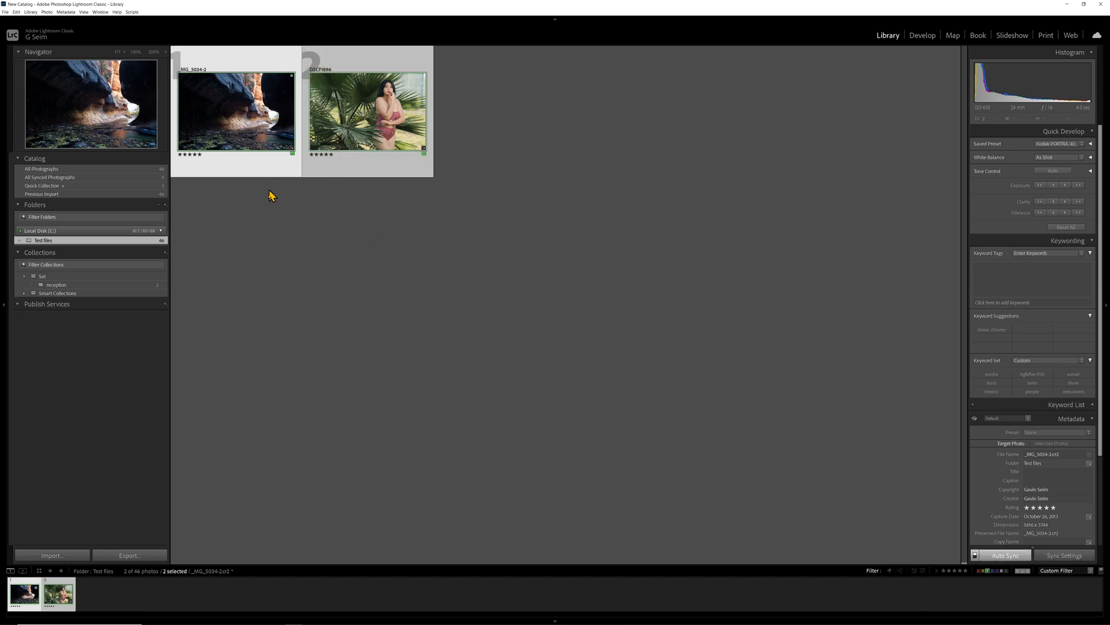
pyautogui.moveTo(167, 257)
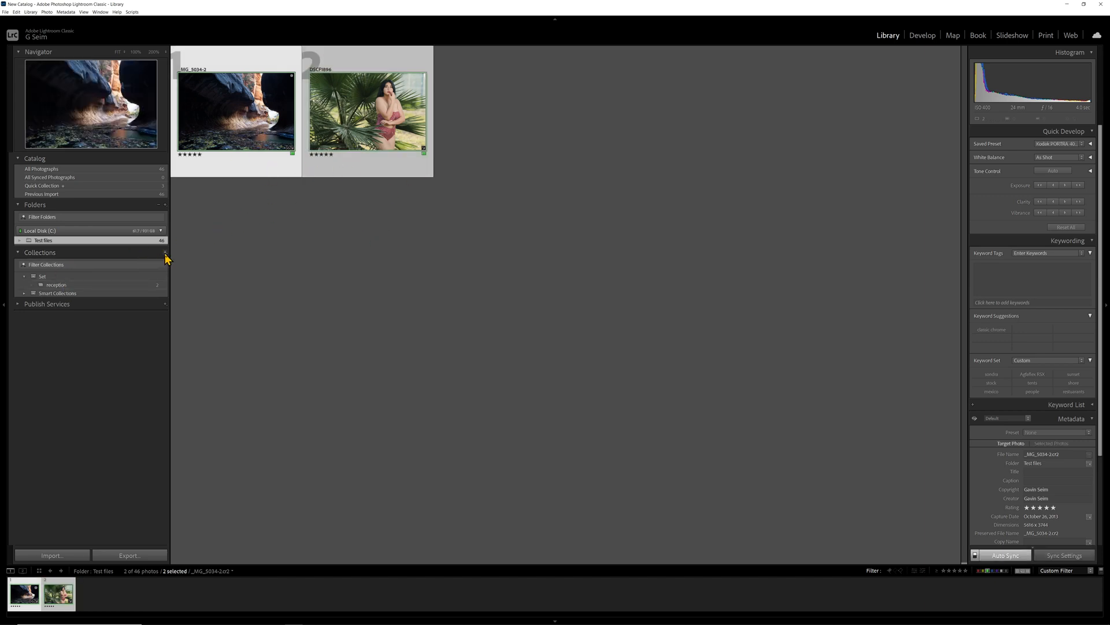
# Create collection Favs inside Set, including the two selected photos
pyautogui.click(166, 252)
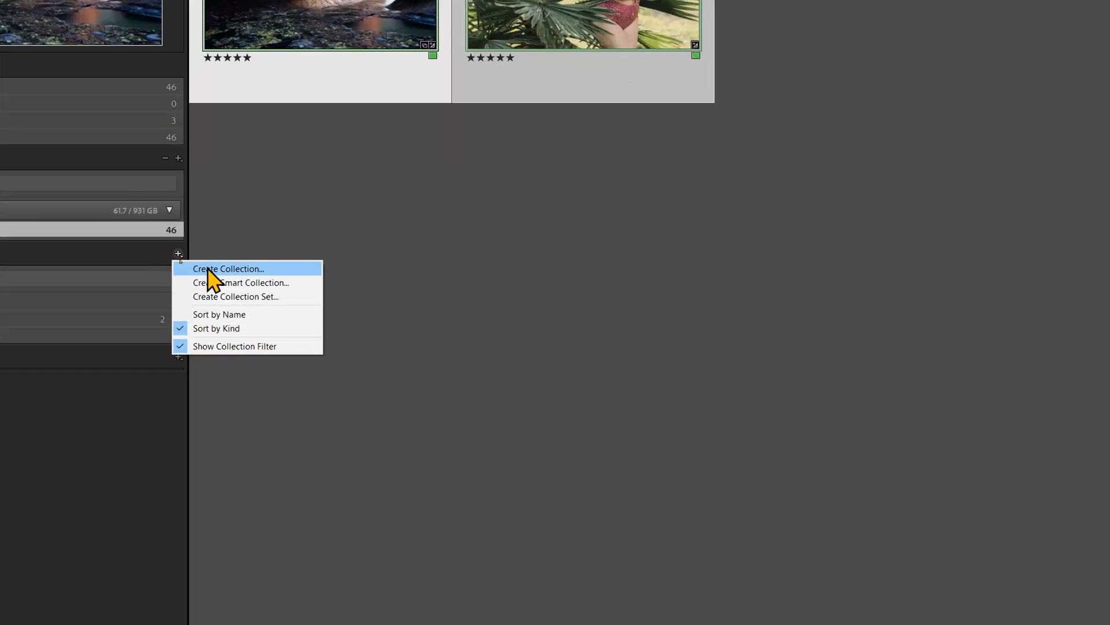
pyautogui.click(228, 269)
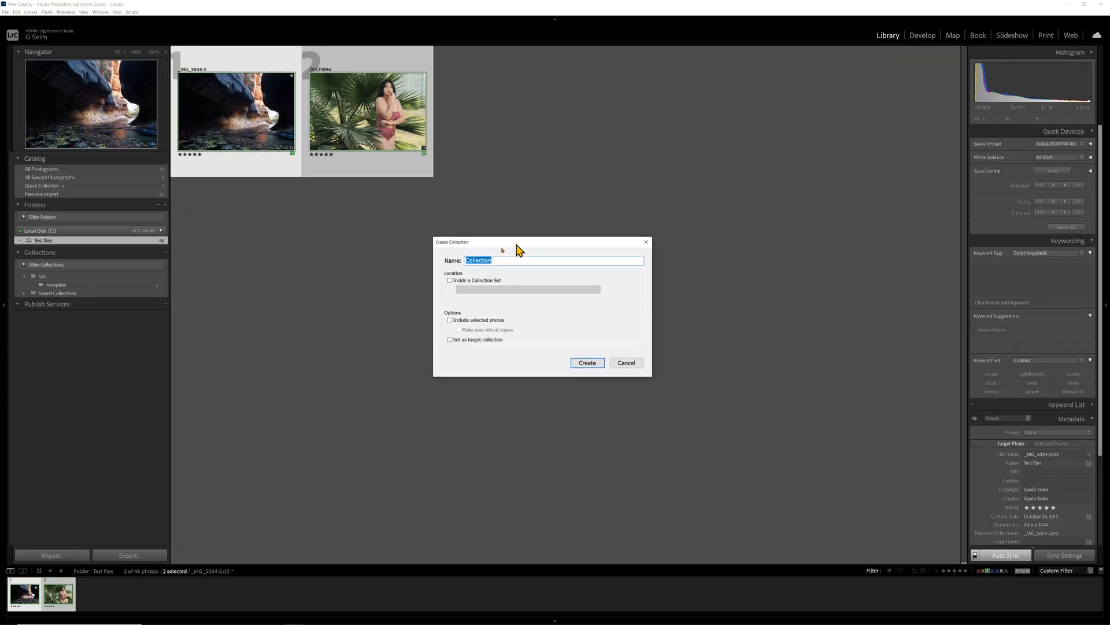
pyautogui.write('Favs')
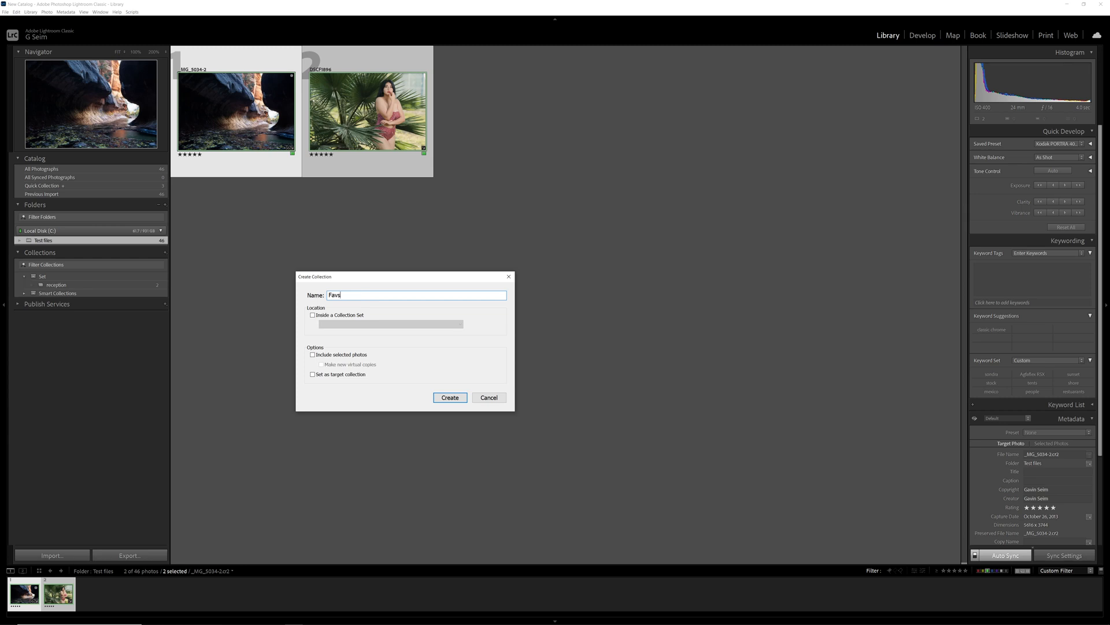
pyautogui.click(313, 314)
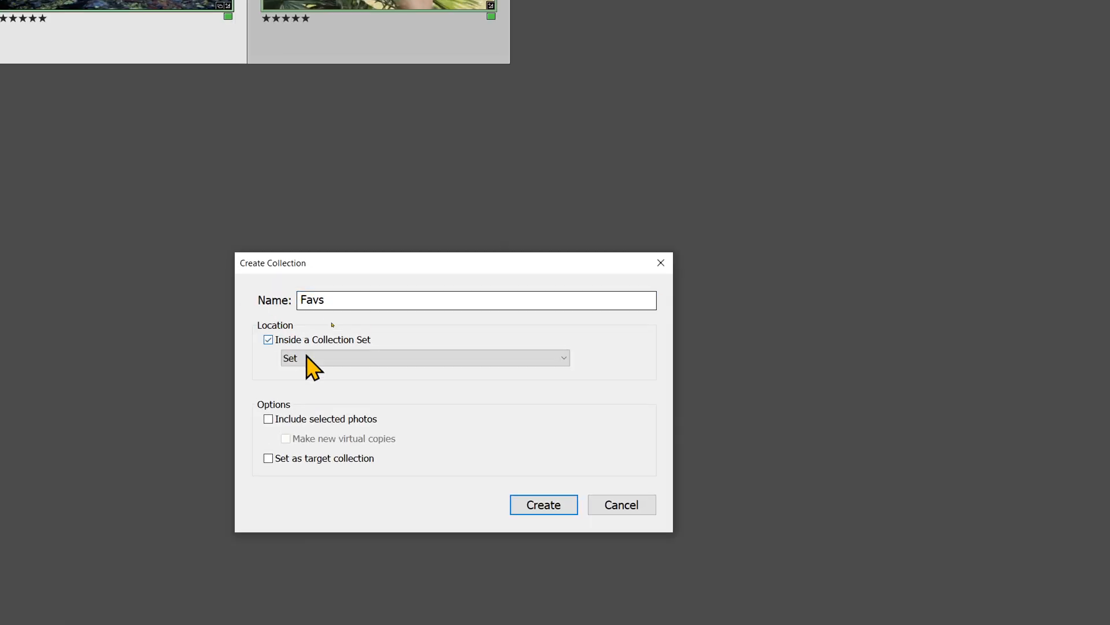
pyautogui.moveTo(414, 351)
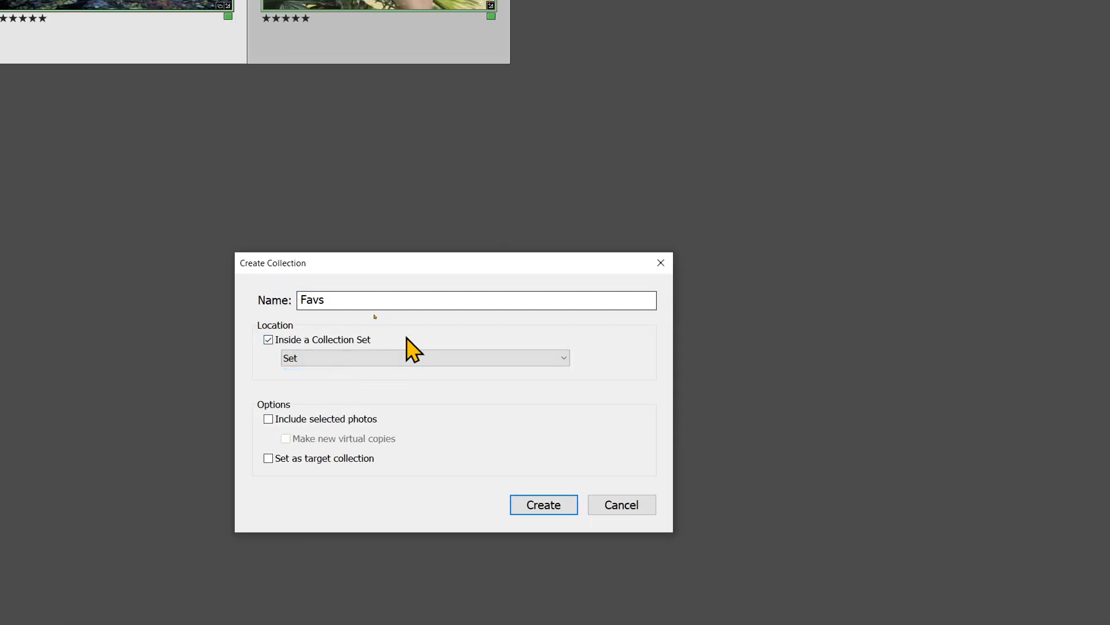
pyautogui.click(269, 338)
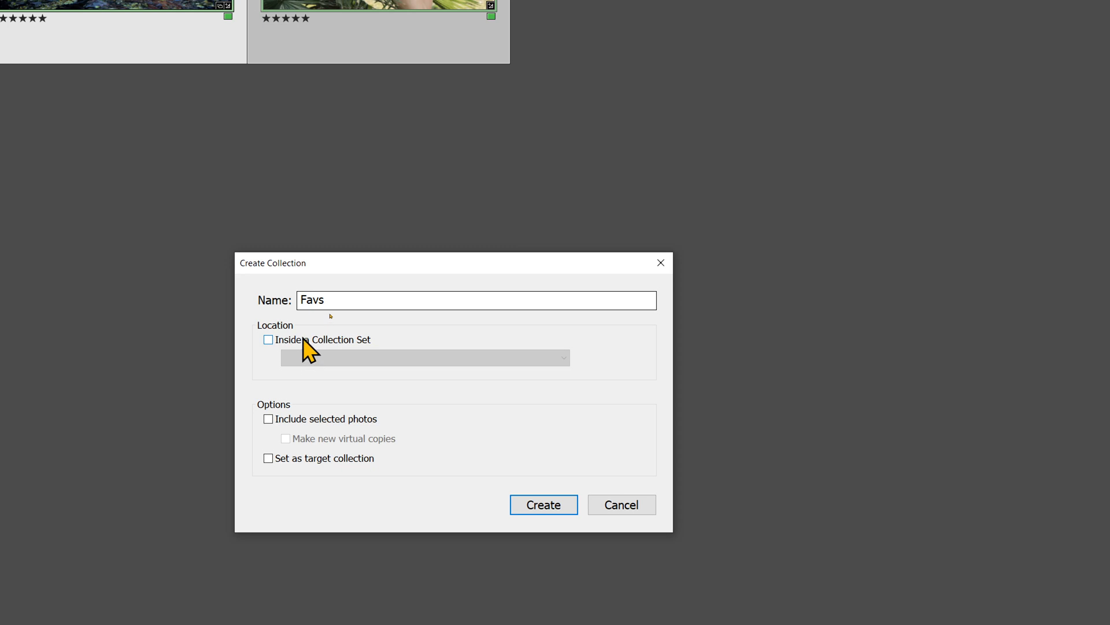
pyautogui.click(267, 338)
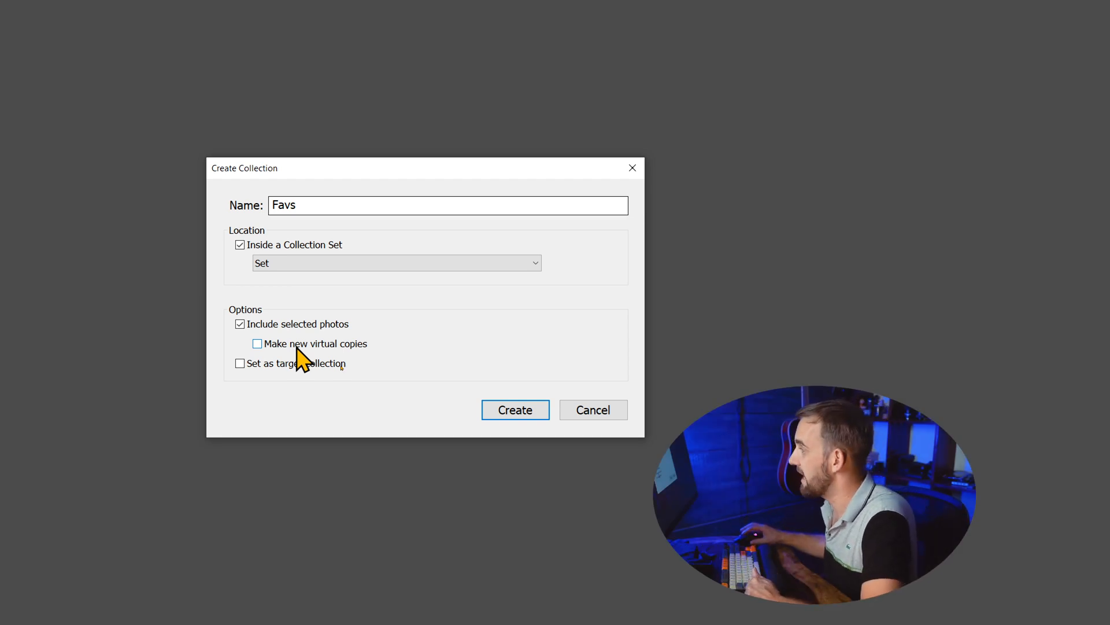
pyautogui.click(515, 409)
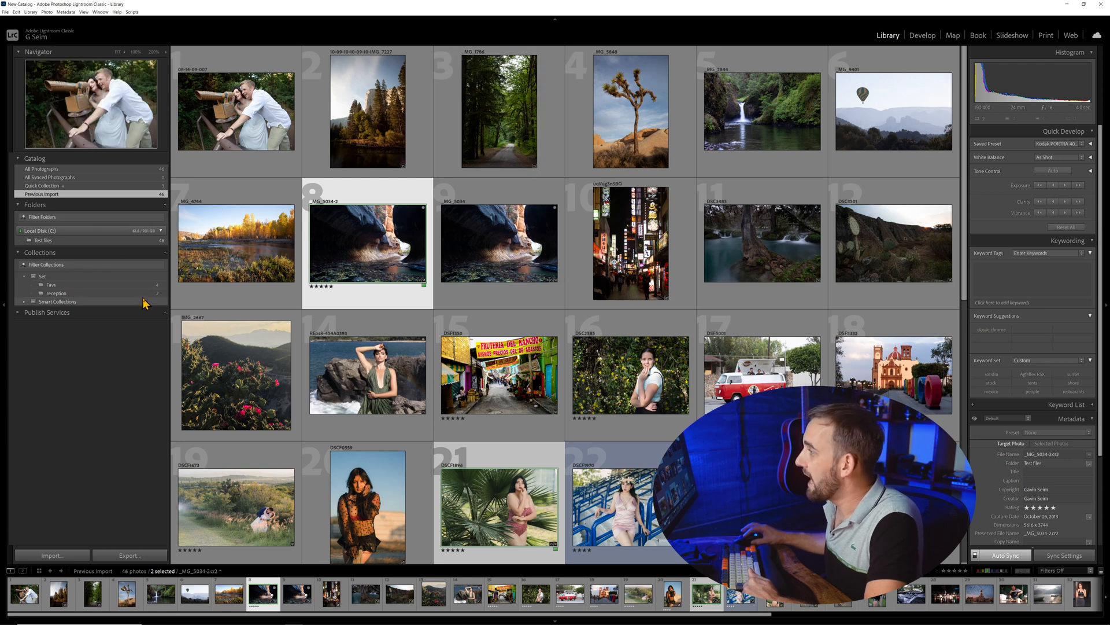
# Open the reception collection inside Set to view its two photos
pyautogui.click(55, 292)
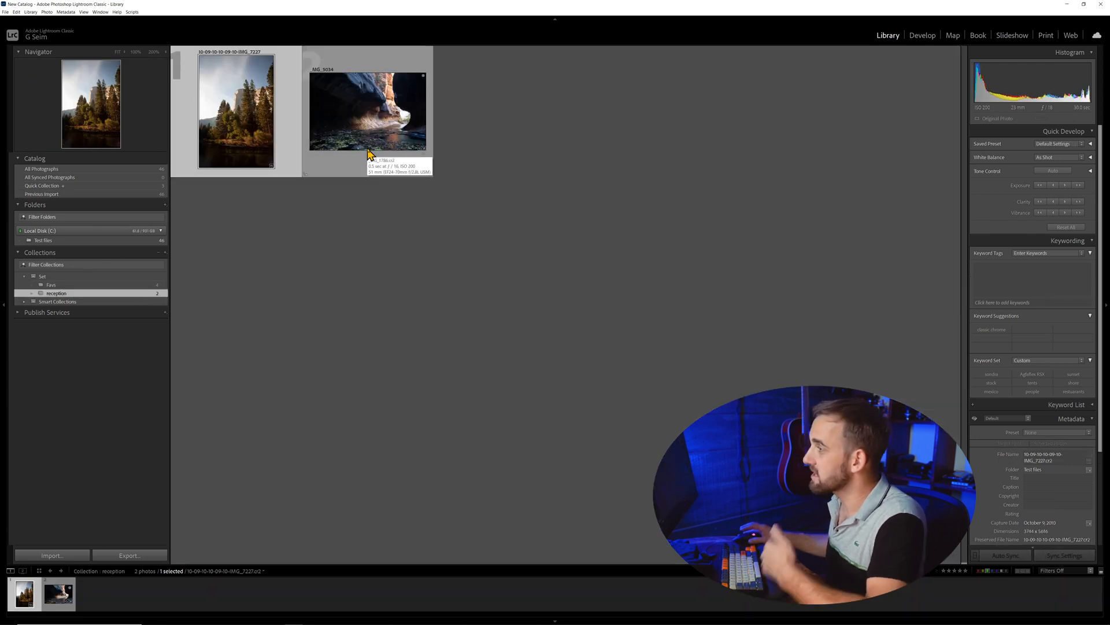